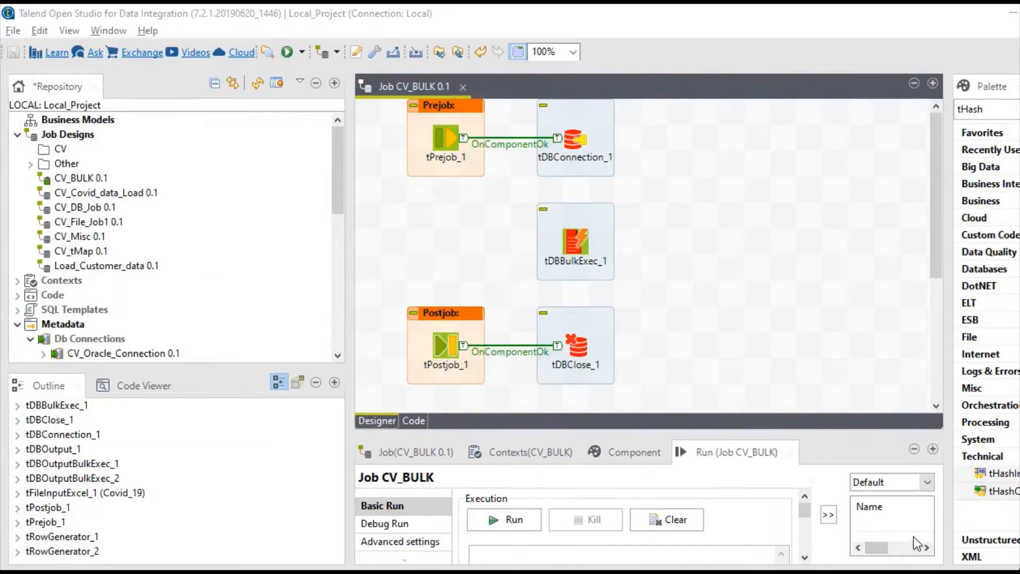
pyautogui.moveTo(942, 519)
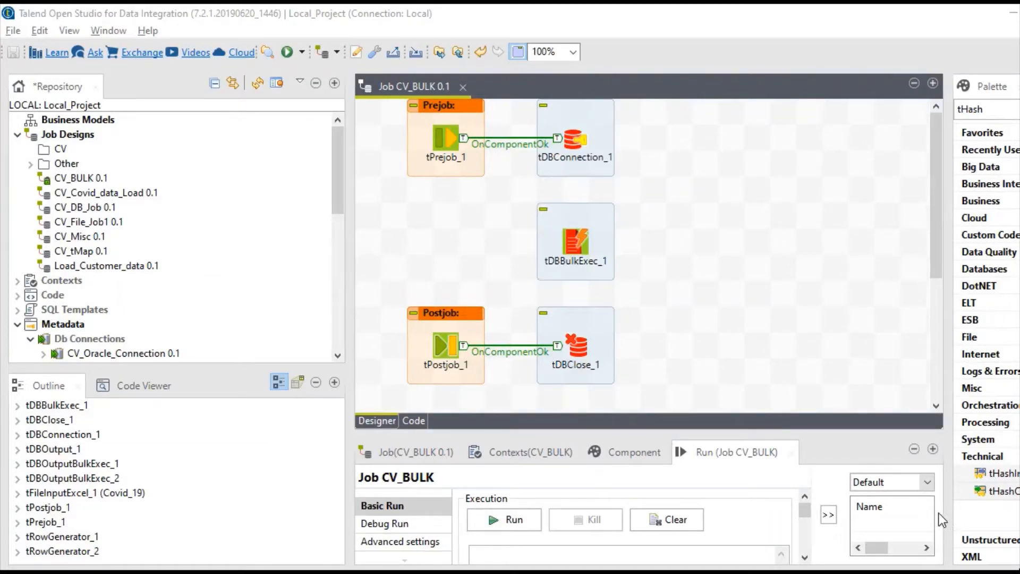
pyautogui.moveTo(939, 329)
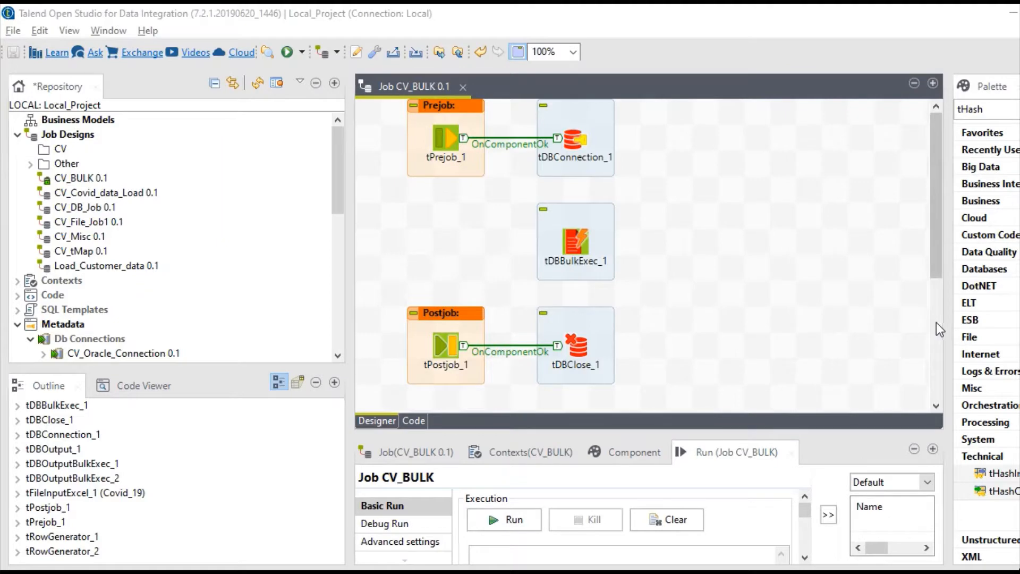
pyautogui.moveTo(915, 350)
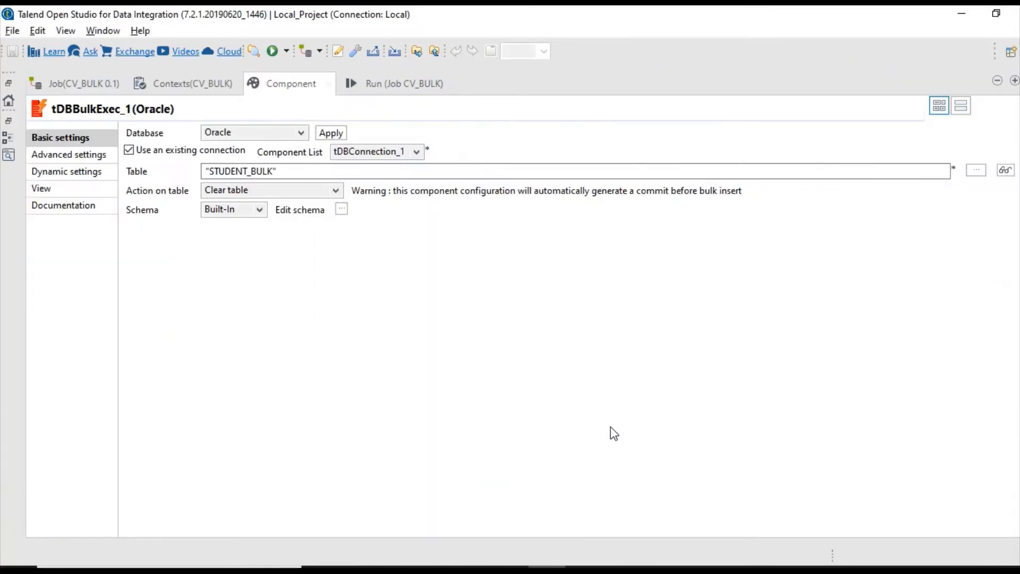
# Step: Change tDBBulkExec_1's Action on table from Clear table to Default
pyautogui.tripleClick(240, 171)
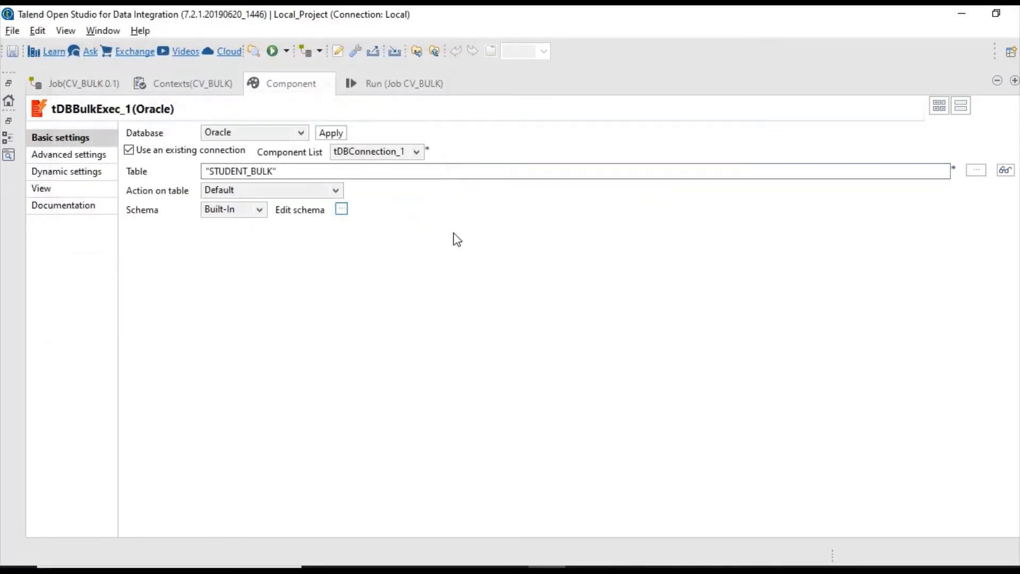
pyautogui.click(70, 154)
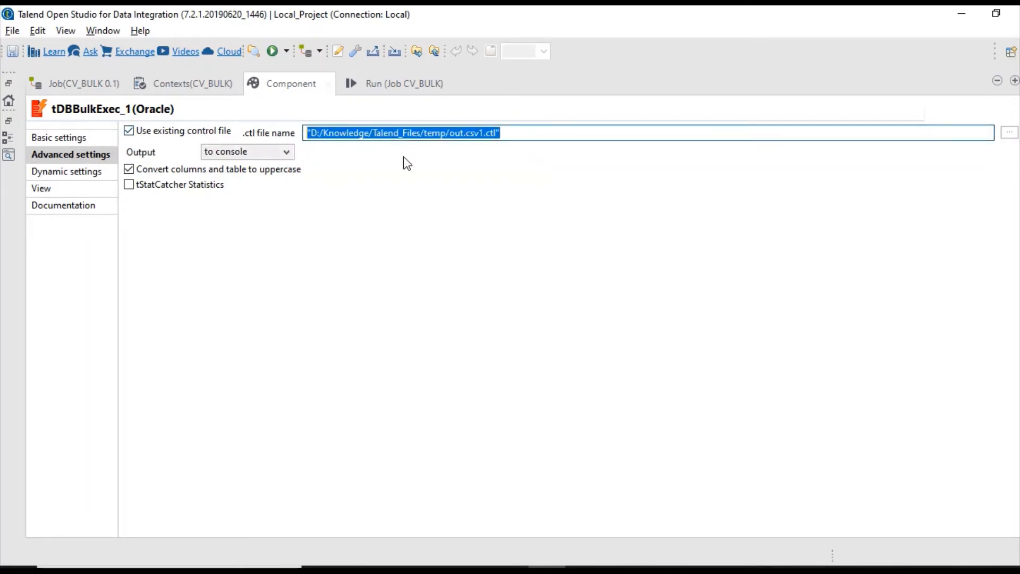
pyautogui.moveTo(437, 191)
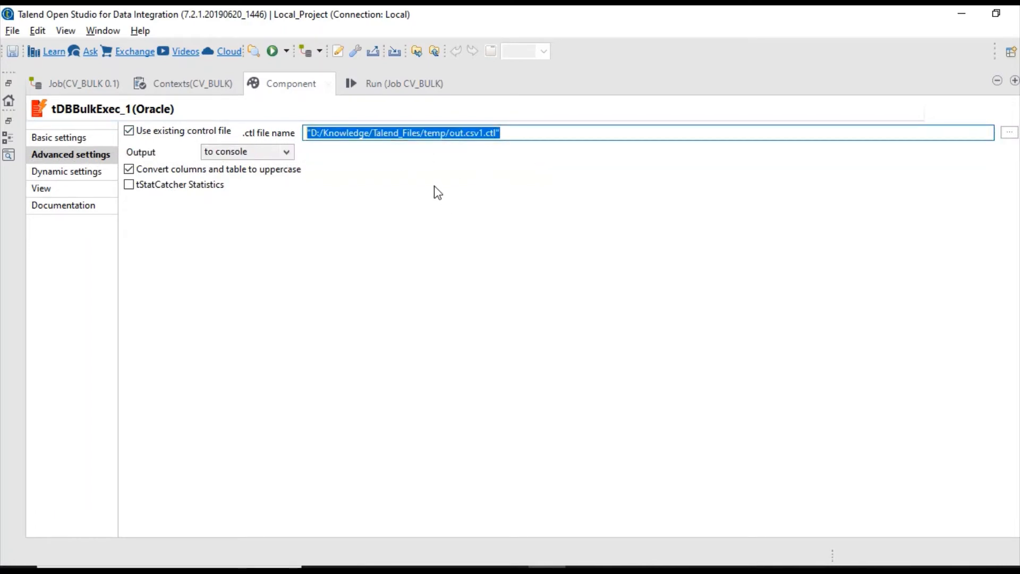
# Step: In Advanced settings, enable Use existing control file pointing to out.csv1.ctl
pyautogui.click(531, 133)
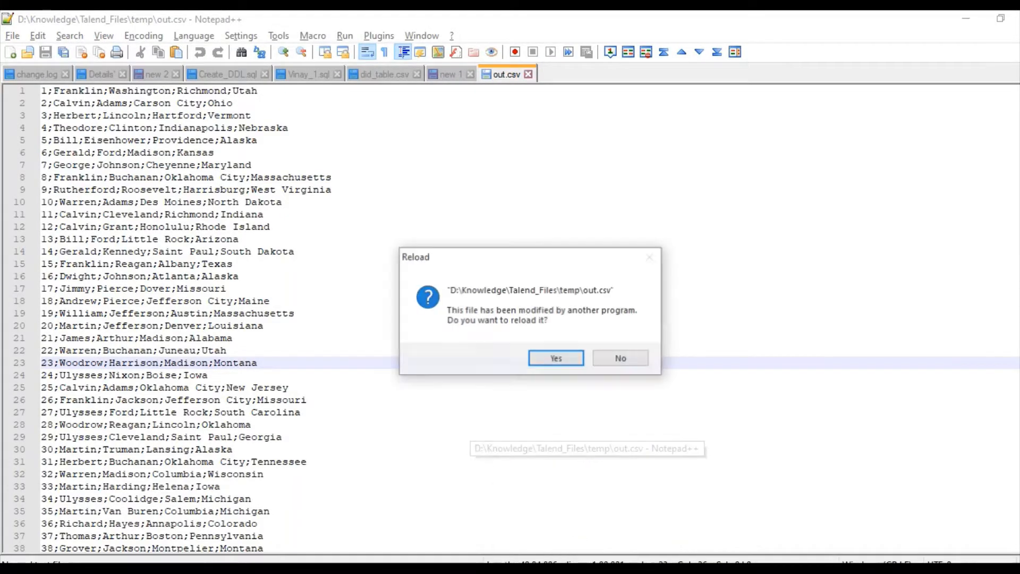
# Step: Confirm reloading the externally changed out.csv in Notepad++
pyautogui.click(555, 358)
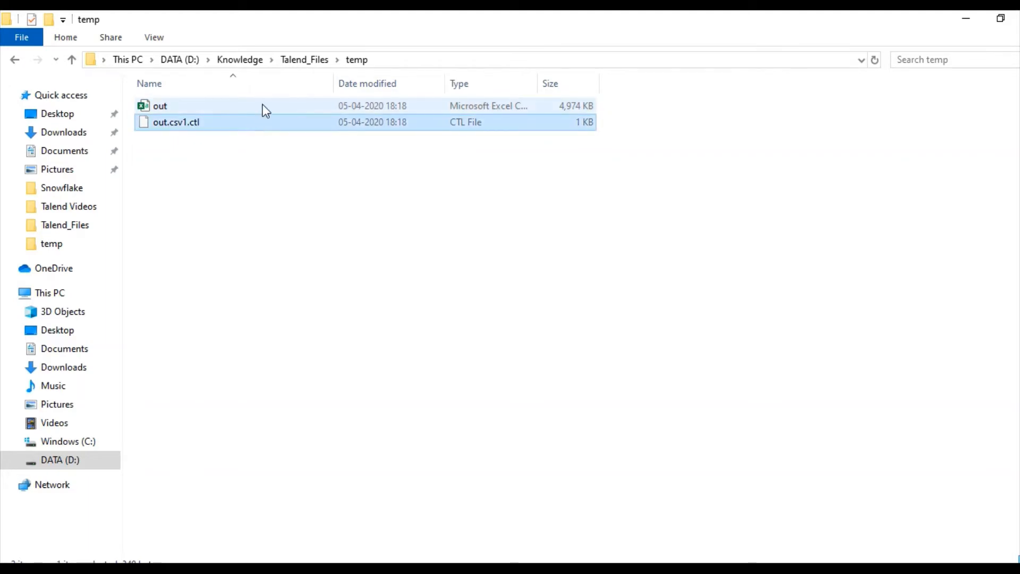
# Step: Open the out data file and out.csv1.ctl control file with Notepad++
pyautogui.rightClick(159, 105)
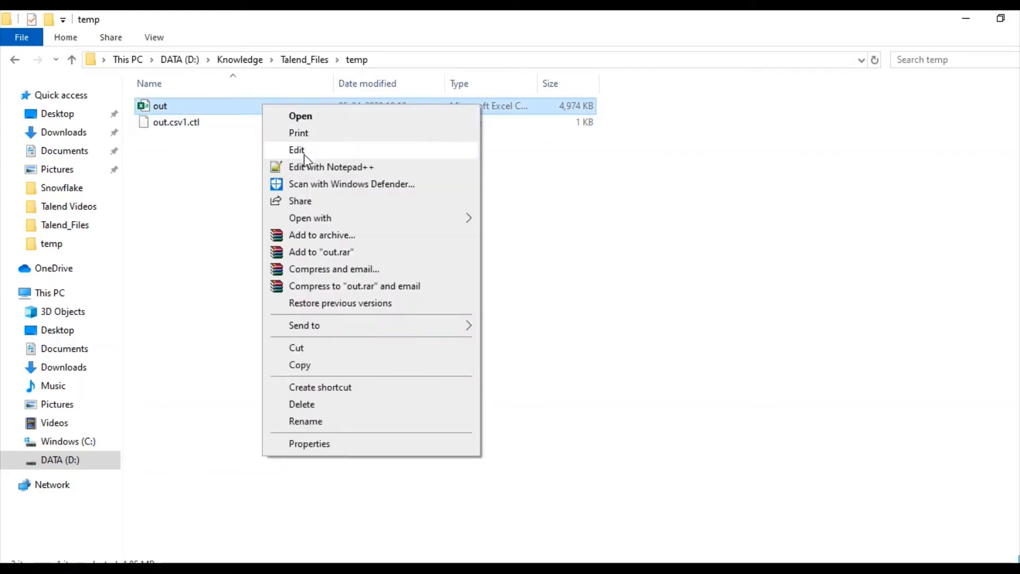
pyautogui.click(331, 167)
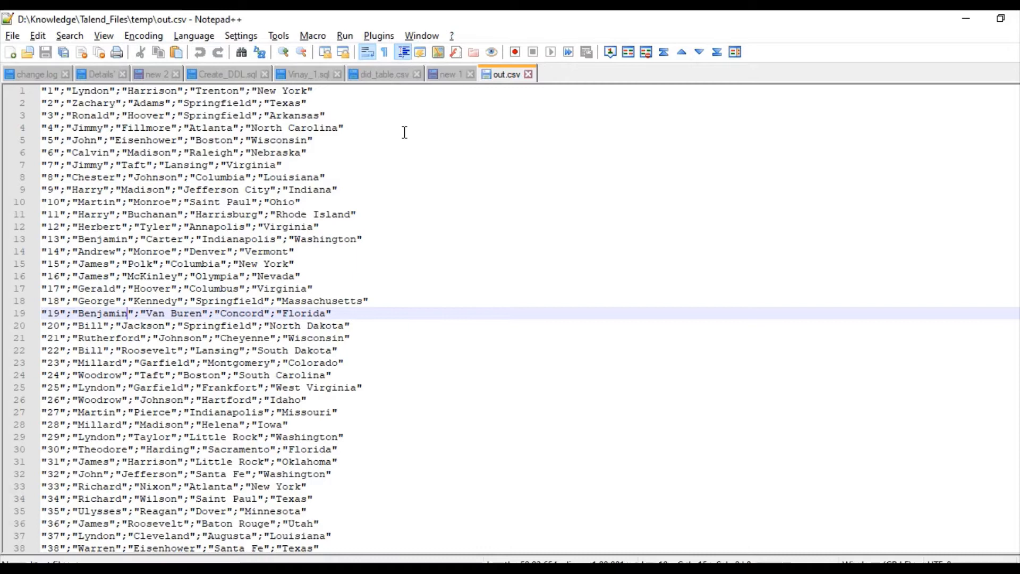
pyautogui.rightClick(176, 122)
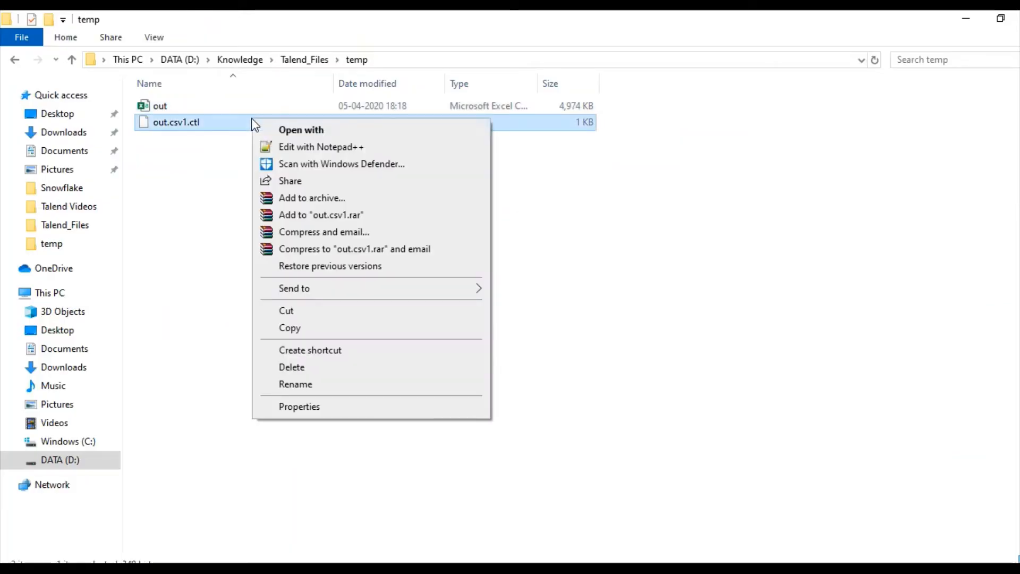
pyautogui.click(321, 146)
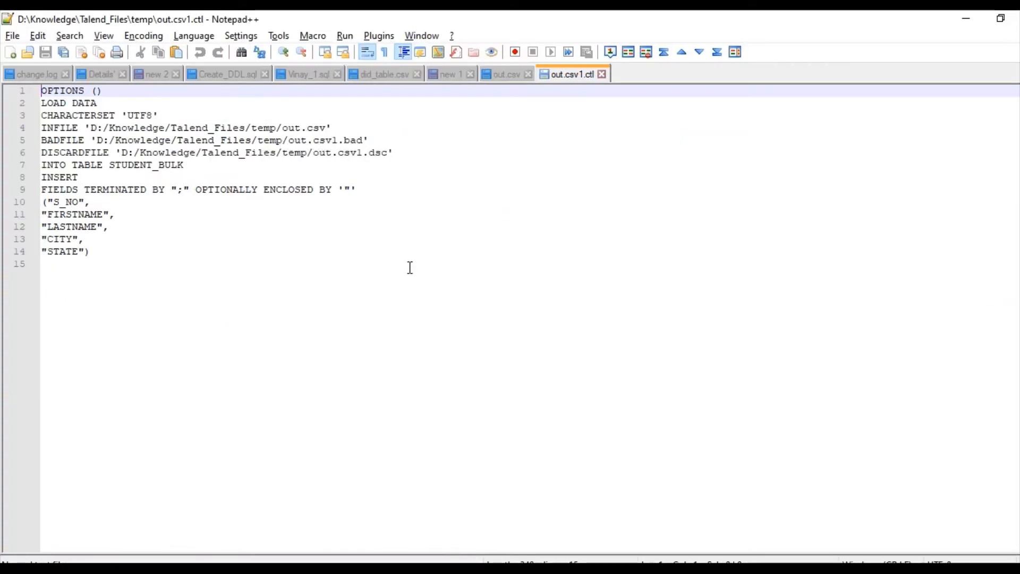
# Step: Highlight the INFILE and DISCARDFILE paths in out.csv1.ctl, then return to Talend
pyautogui.press('ctrl+a')
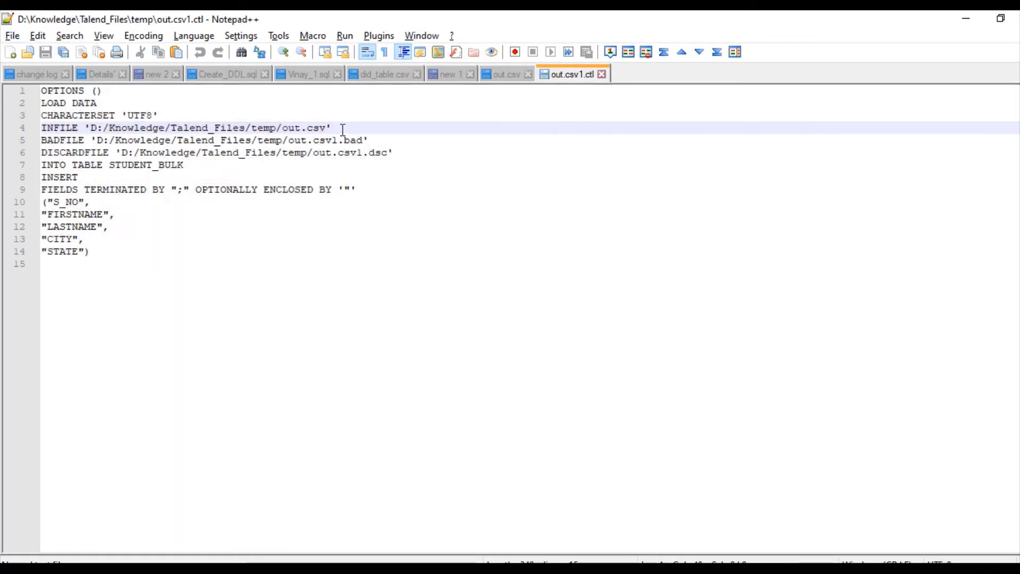
pyautogui.moveTo(84, 127); pyautogui.dragTo(330, 127)
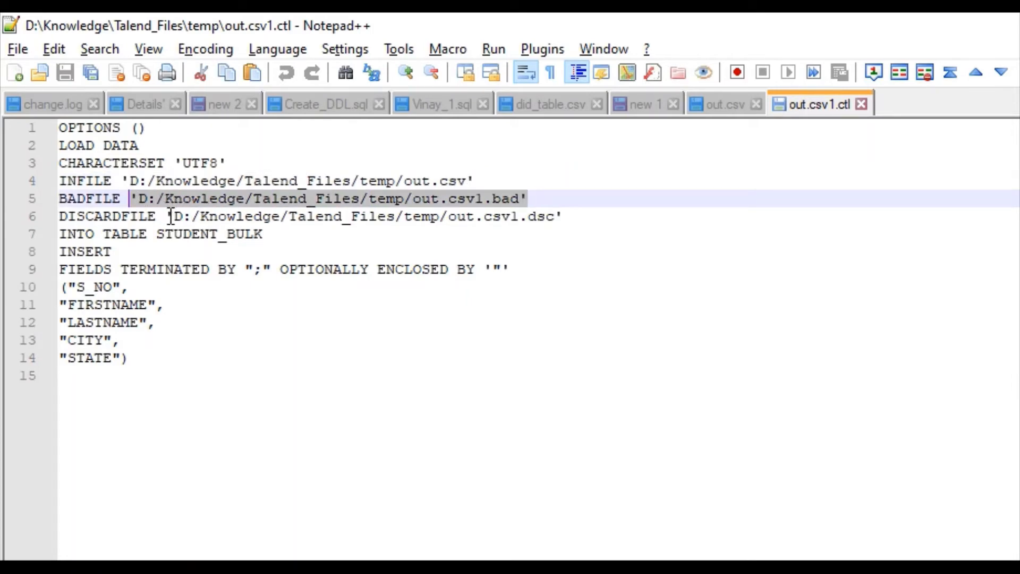
pyautogui.click(172, 216)
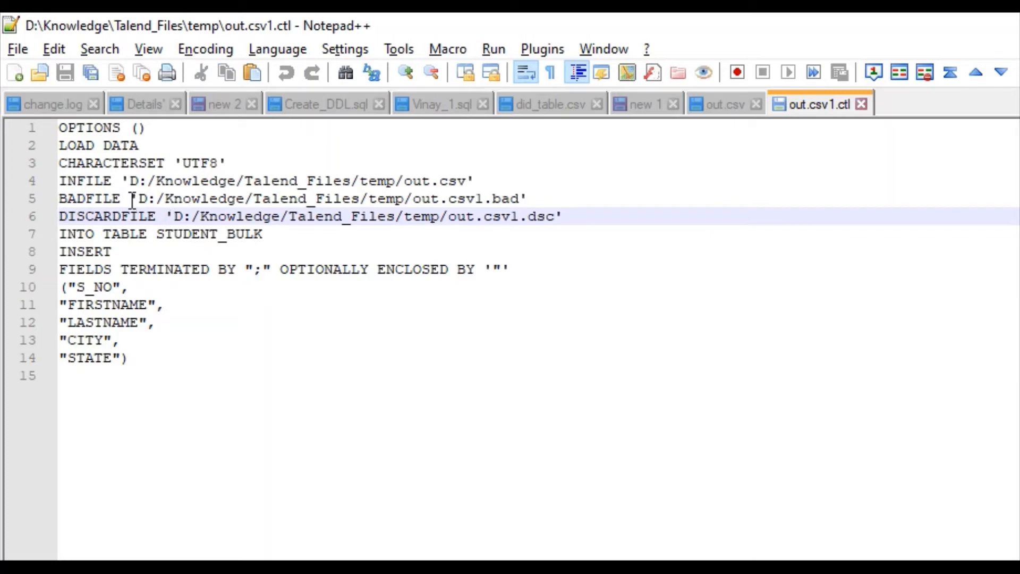
pyautogui.click(159, 216)
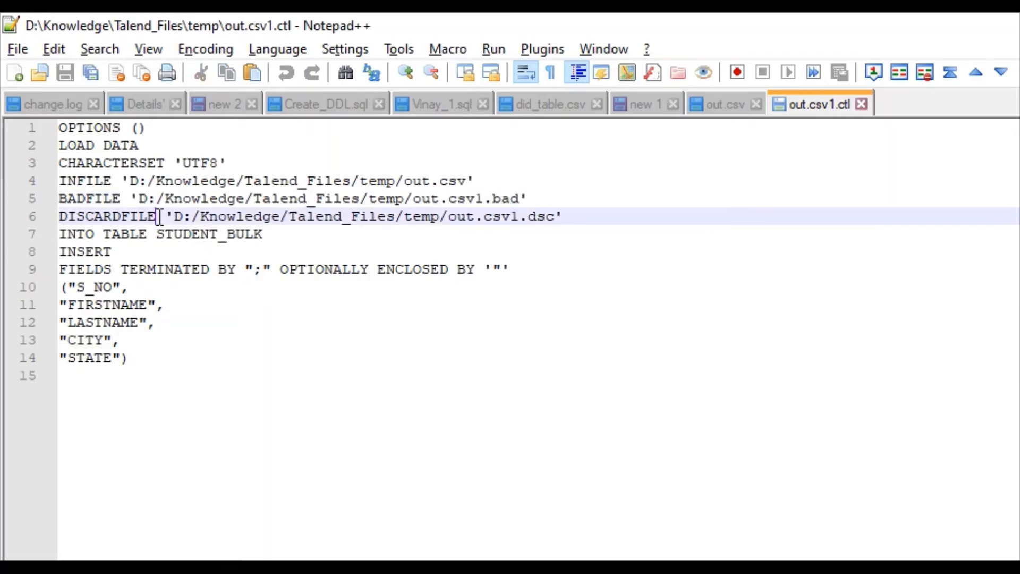
pyautogui.moveTo(164, 217); pyautogui.dragTo(562, 216)
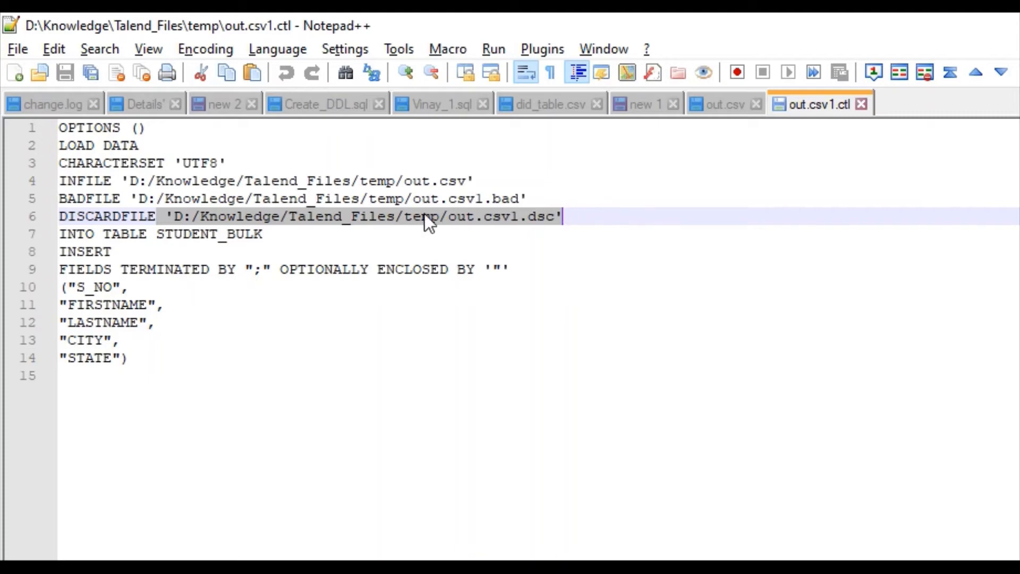
pyautogui.click(718, 103)
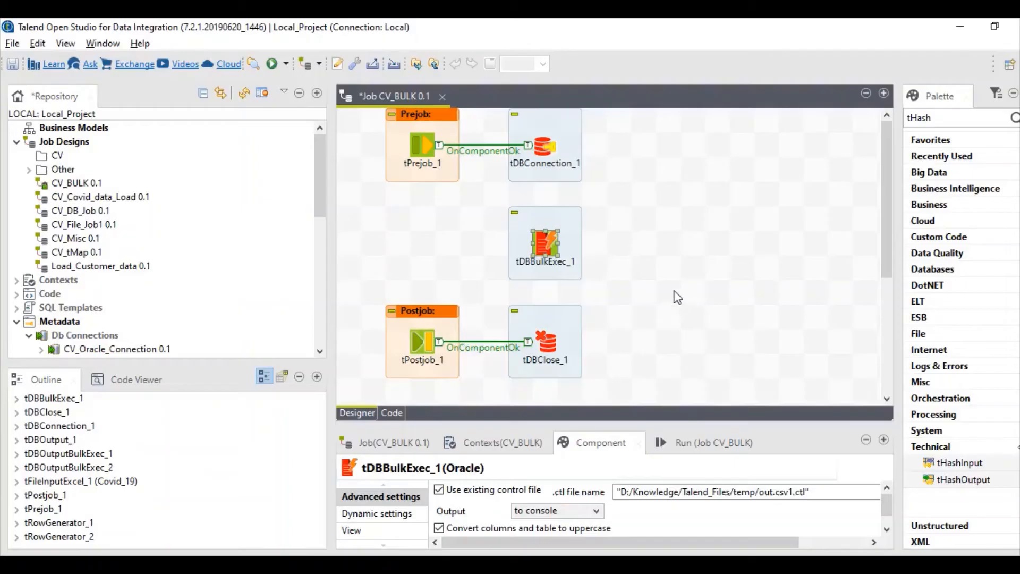
# Step: Run CV_BULK and highlight the SQL*Loader-601 error saying STUDENT_BULK must be empty
pyautogui.click(698, 443)
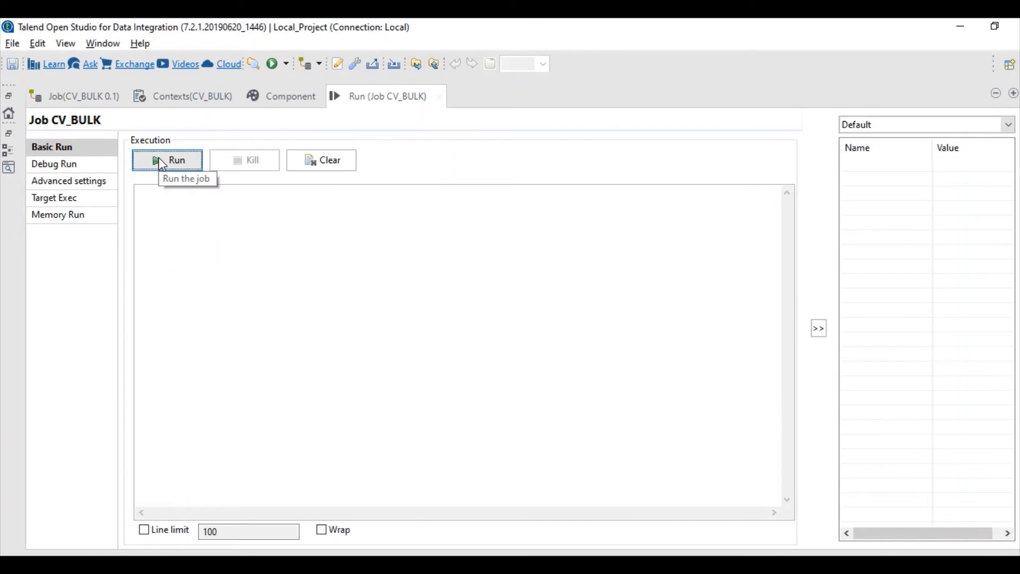
pyautogui.click(167, 159)
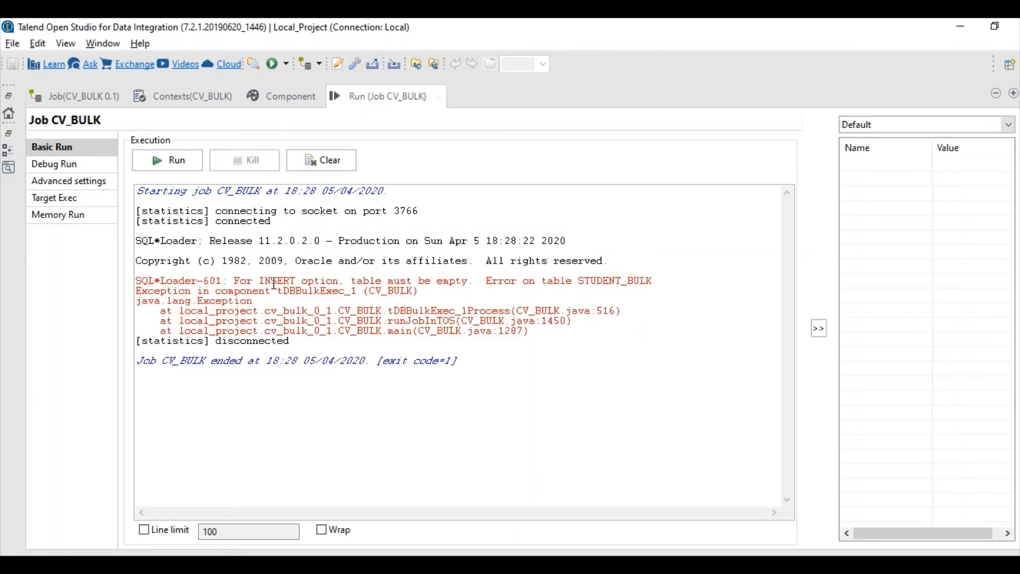
pyautogui.moveTo(343, 280); pyautogui.dragTo(517, 280)
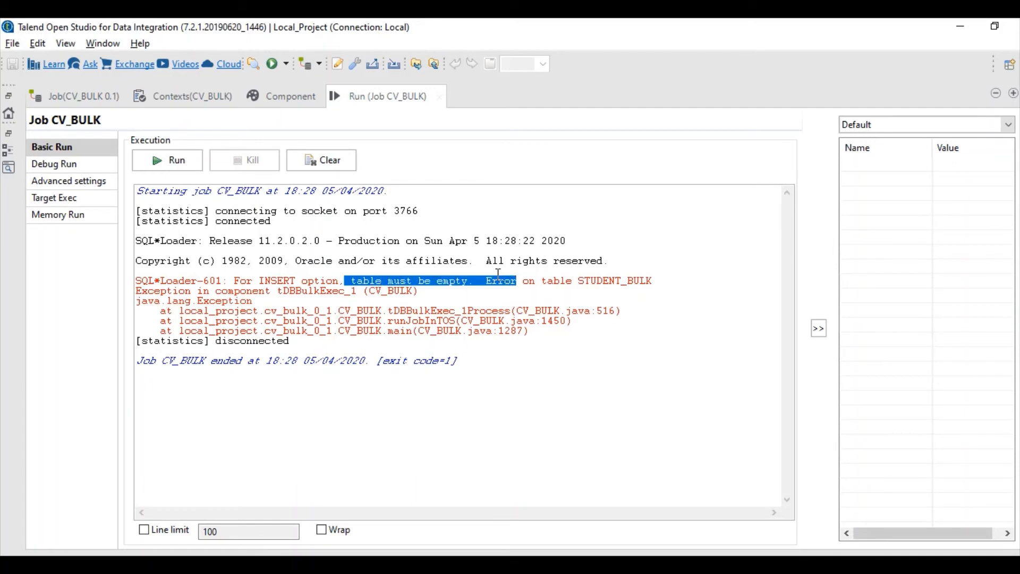
pyautogui.moveTo(484, 269)
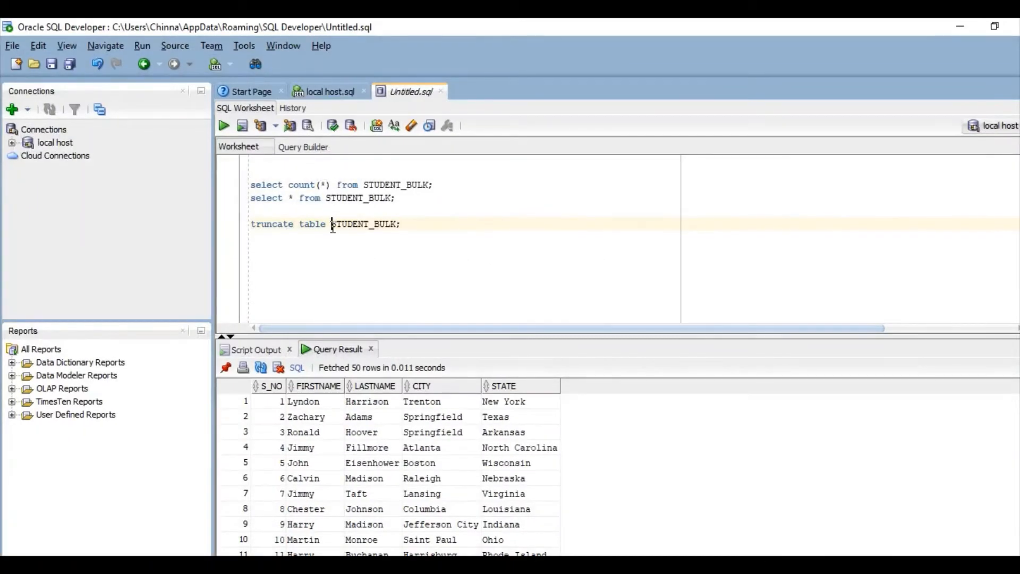
pyautogui.click(242, 125)
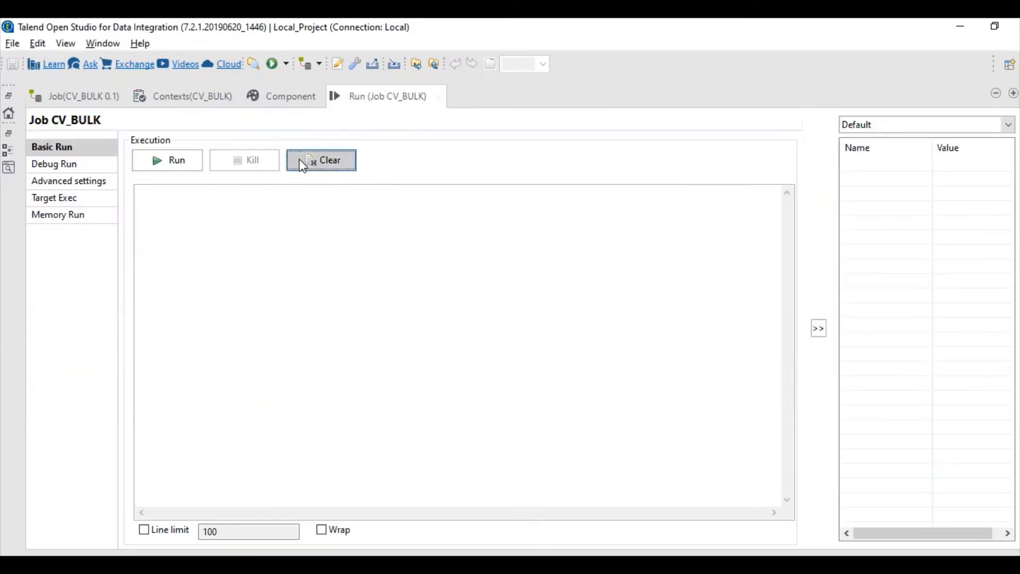
# Step: Clear the console, rerun CV_BULK and highlight the commit point messages
pyautogui.click(167, 160)
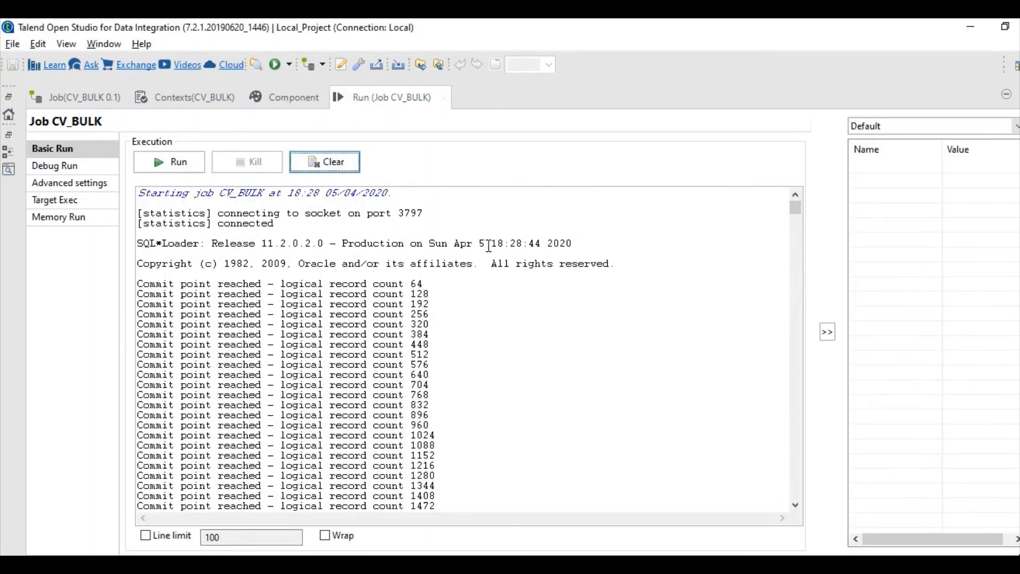
pyautogui.moveTo(490, 243); pyautogui.dragTo(571, 243)
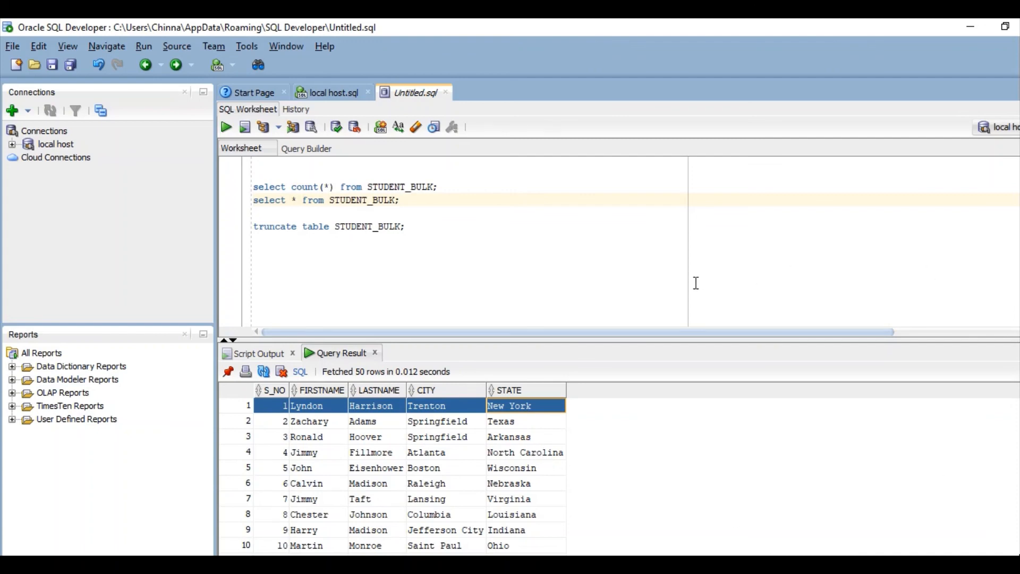
pyautogui.moveTo(928, 266)
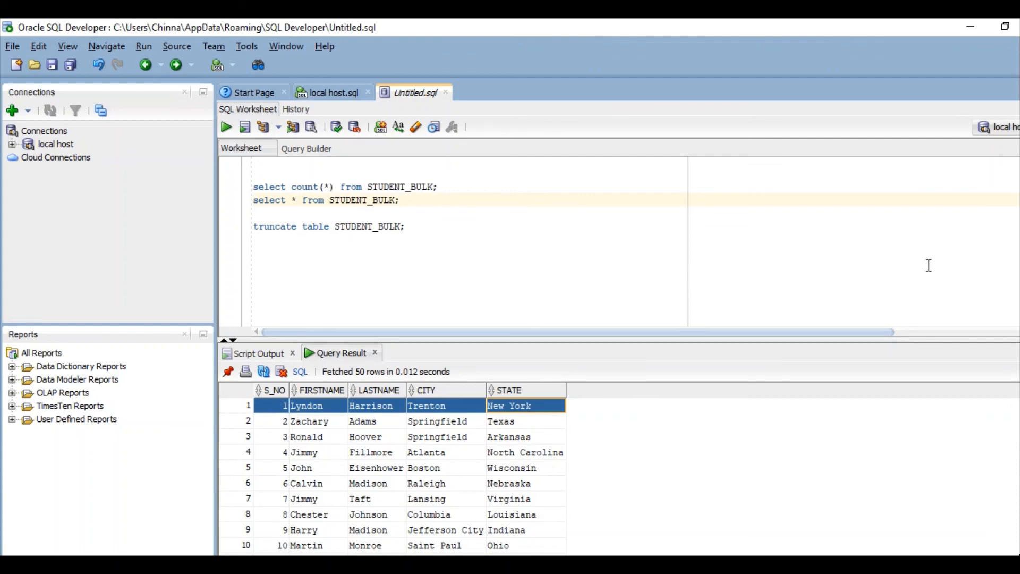
pyautogui.moveTo(686, 280)
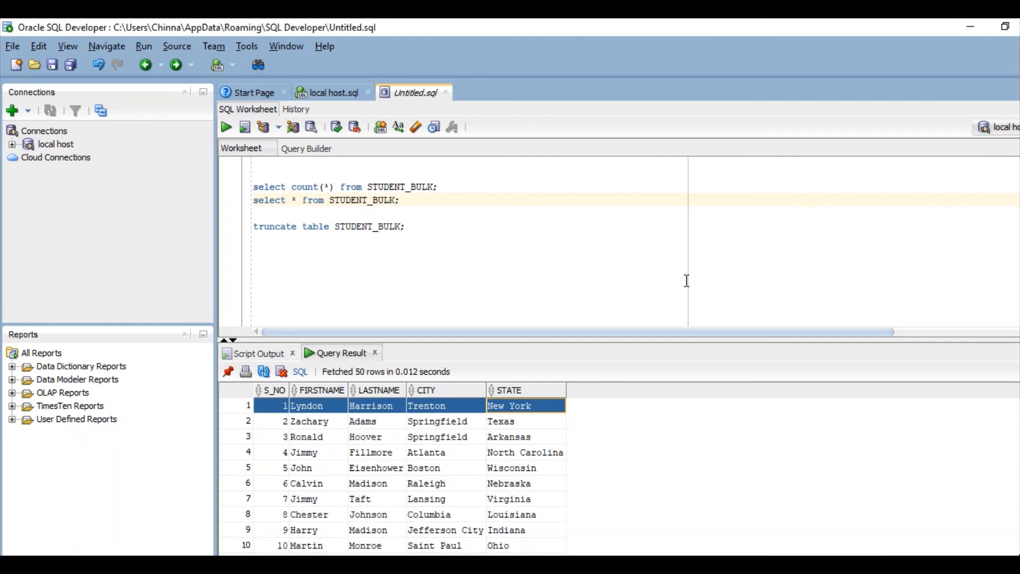